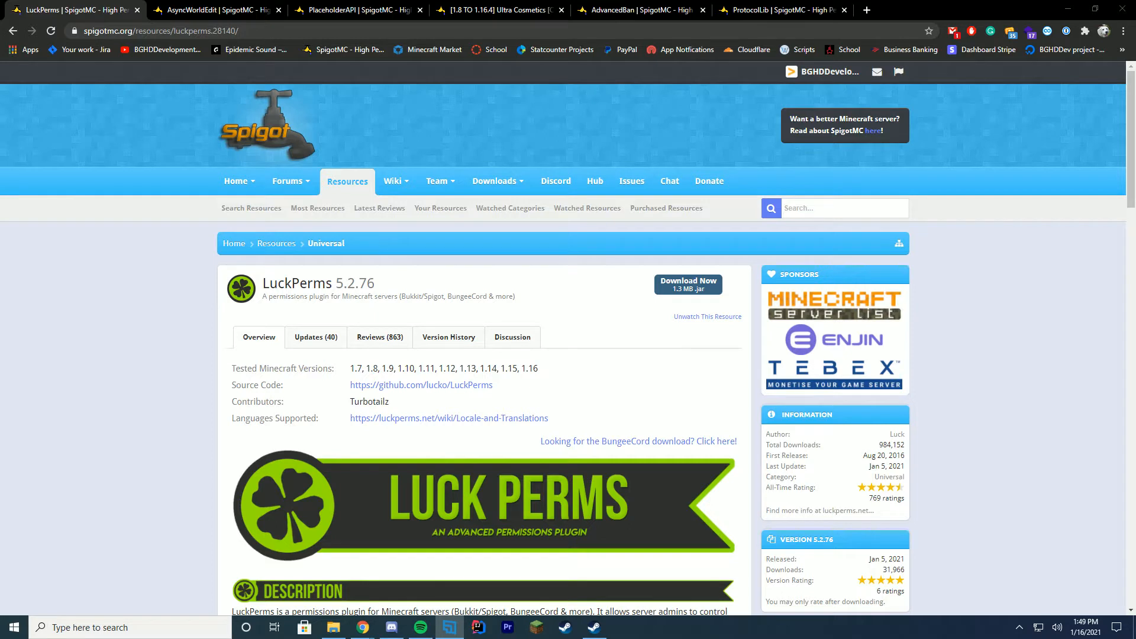
- Switch to the AsyncWorldEdit 3.8.0 resource page and scroll through its description
left_click(708, 317)
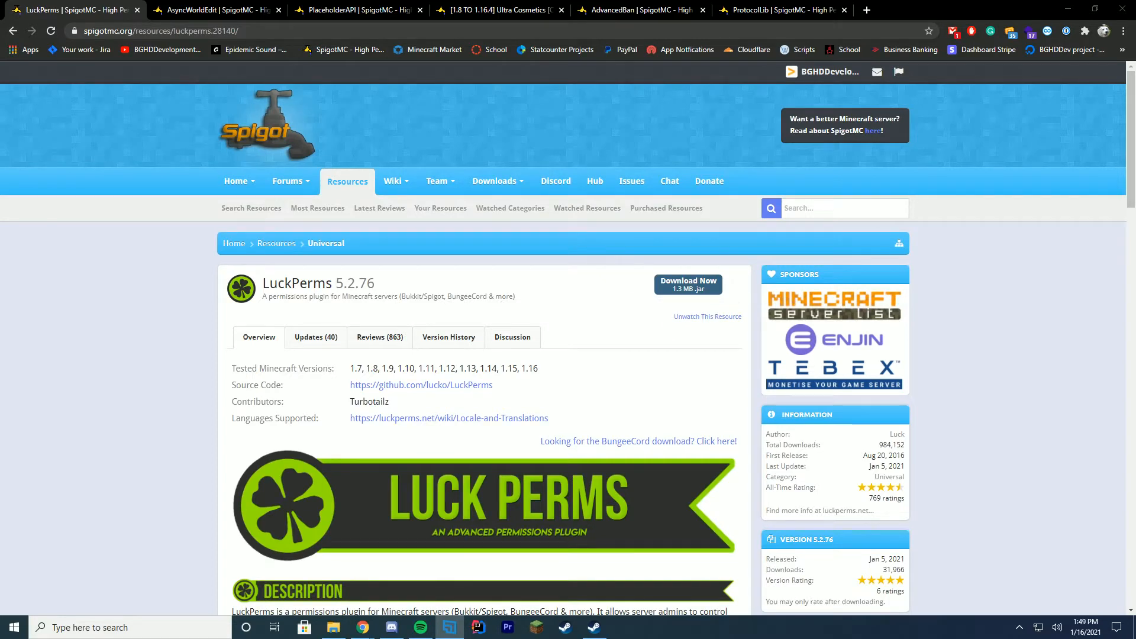
scroll("down", 3)
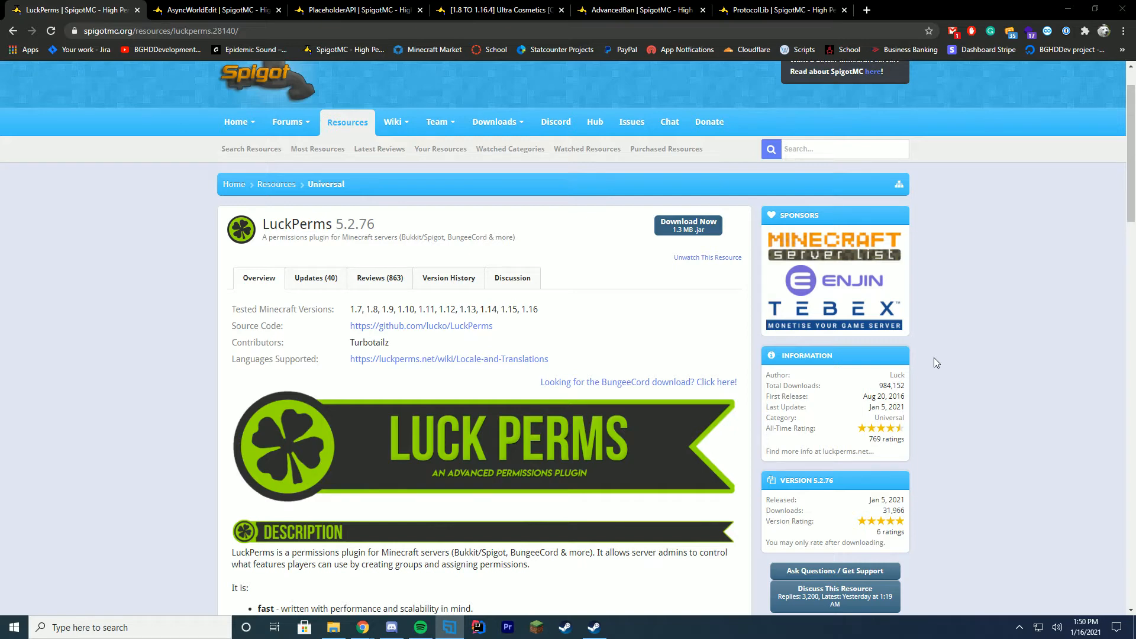
left_click(215, 10)
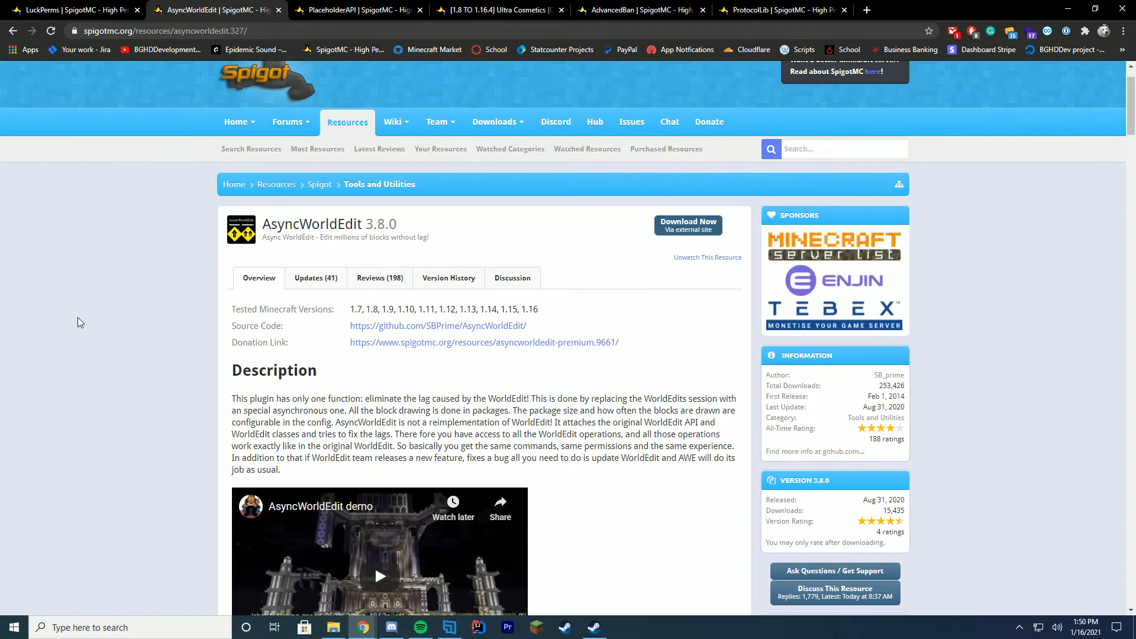
scroll("down", 3)
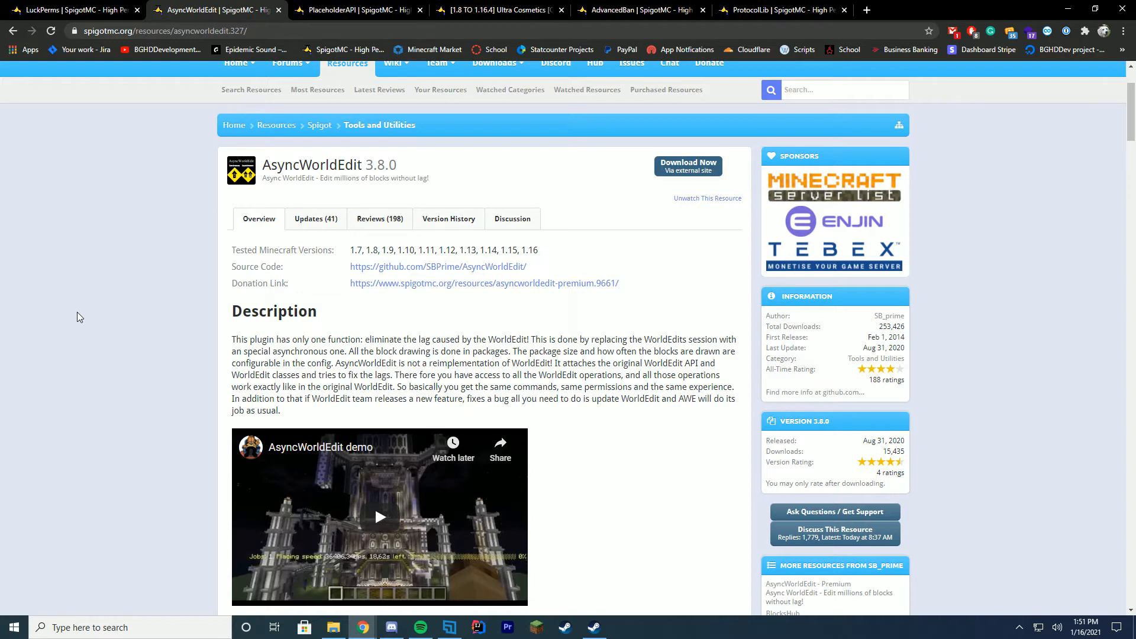
- Review the PlaceholderAPI 2.10.9 page, then switch to the Ultra Cosmetics 2.5.10 page
left_click(352, 10)
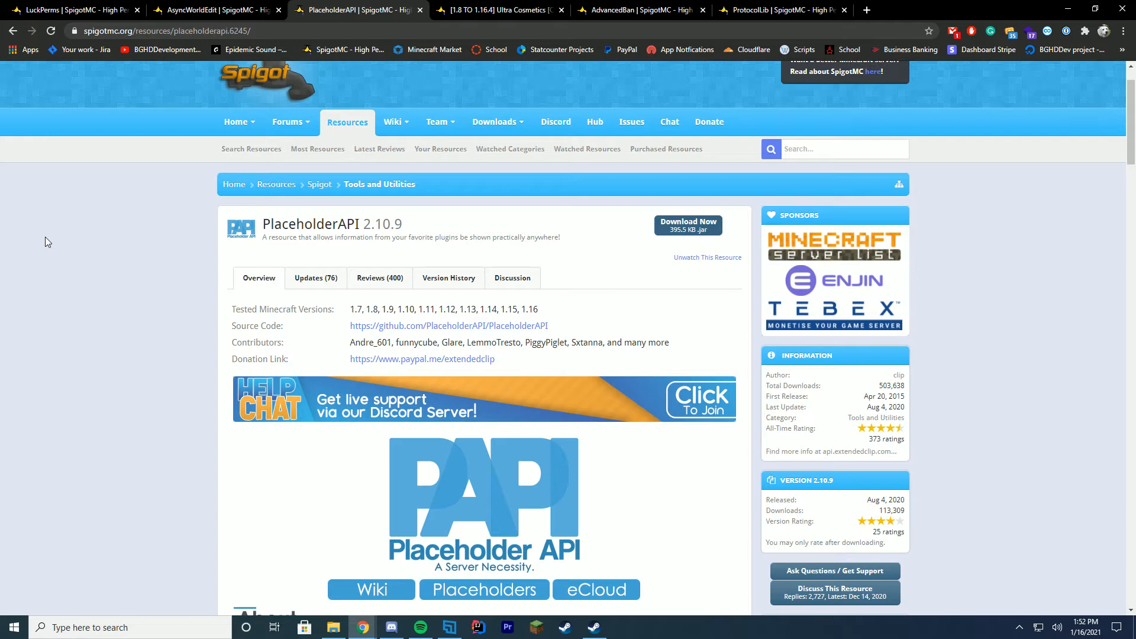
left_click(498, 10)
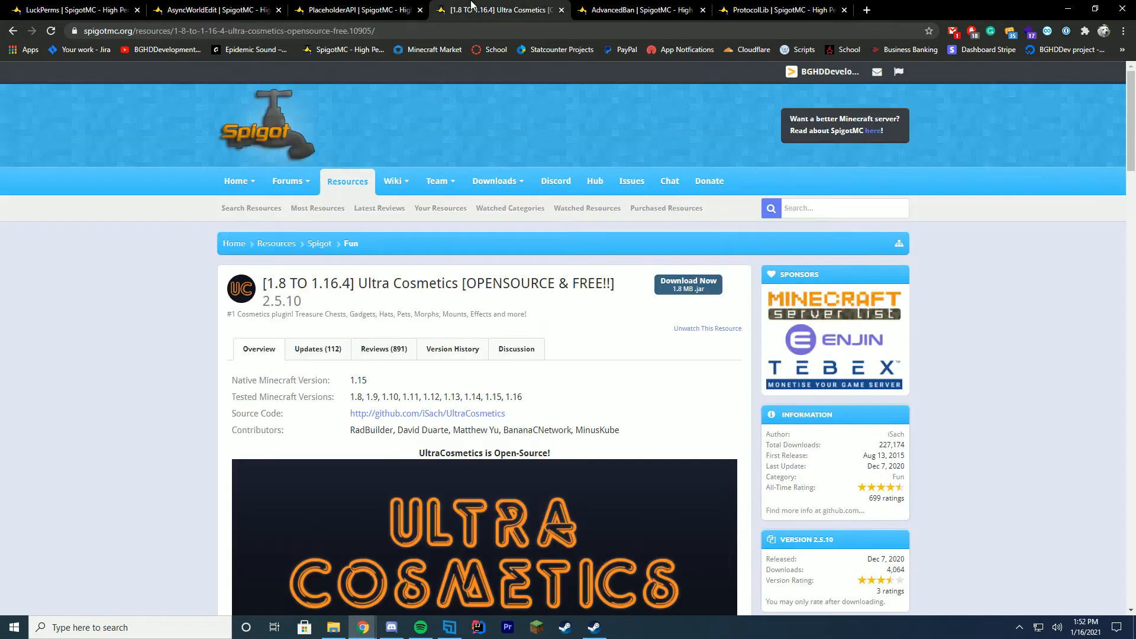
mouse_move(957, 405)
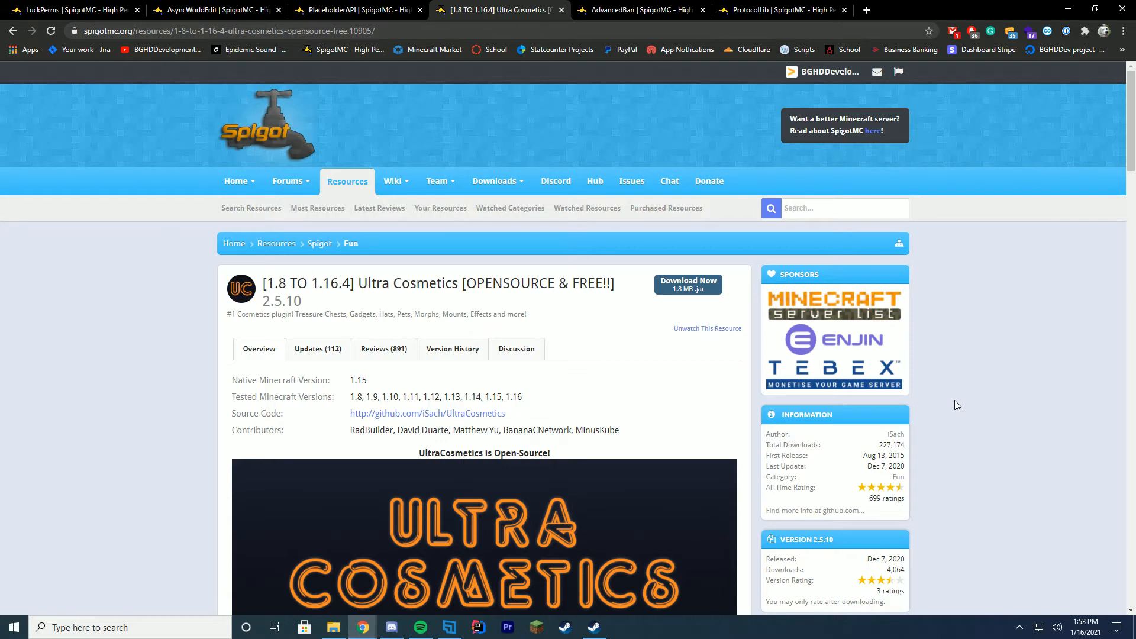
- Read the Ultra Cosmetics features down to its usage stats, then switch to AdvancedBan 2.3.0
scroll("down", 3)
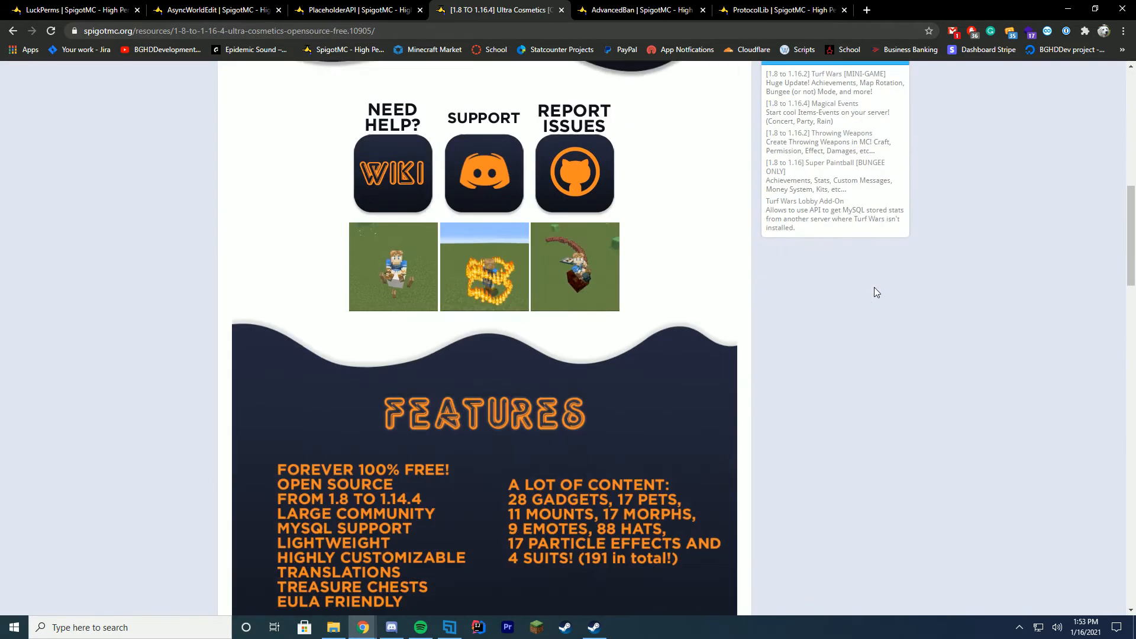
scroll("down", 3)
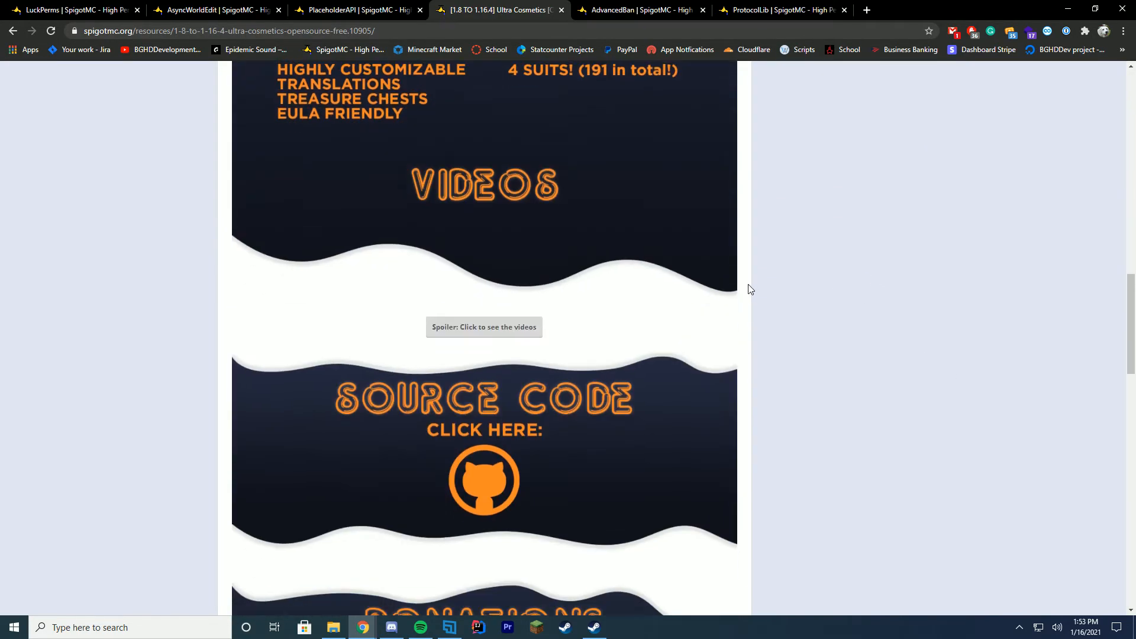
scroll("down", 3)
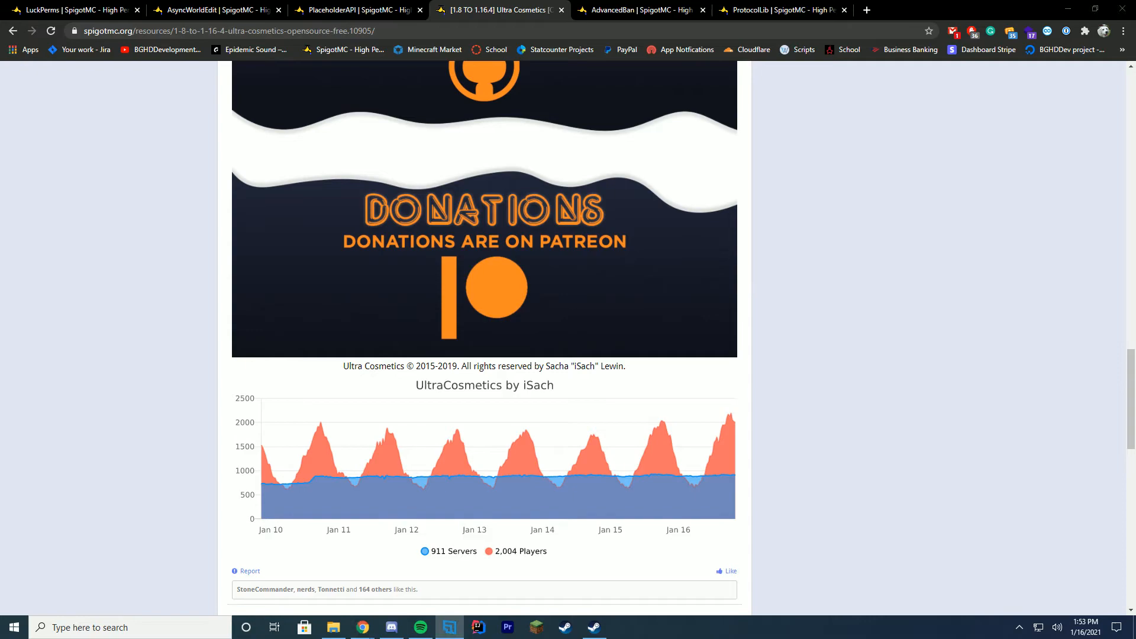
scroll("down", 3)
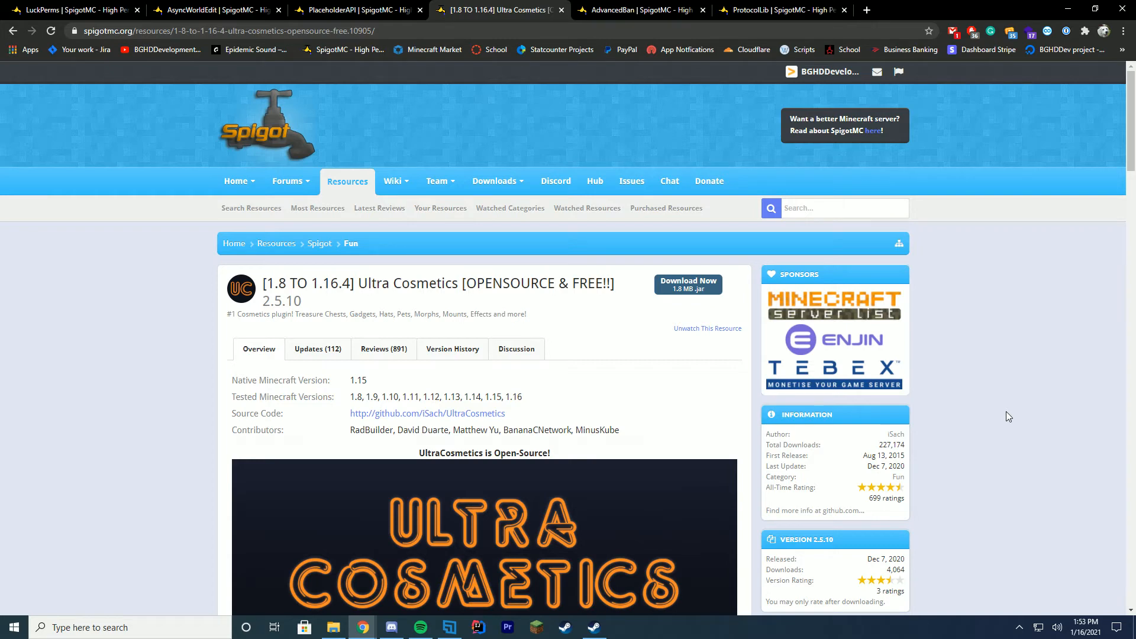
left_click(638, 10)
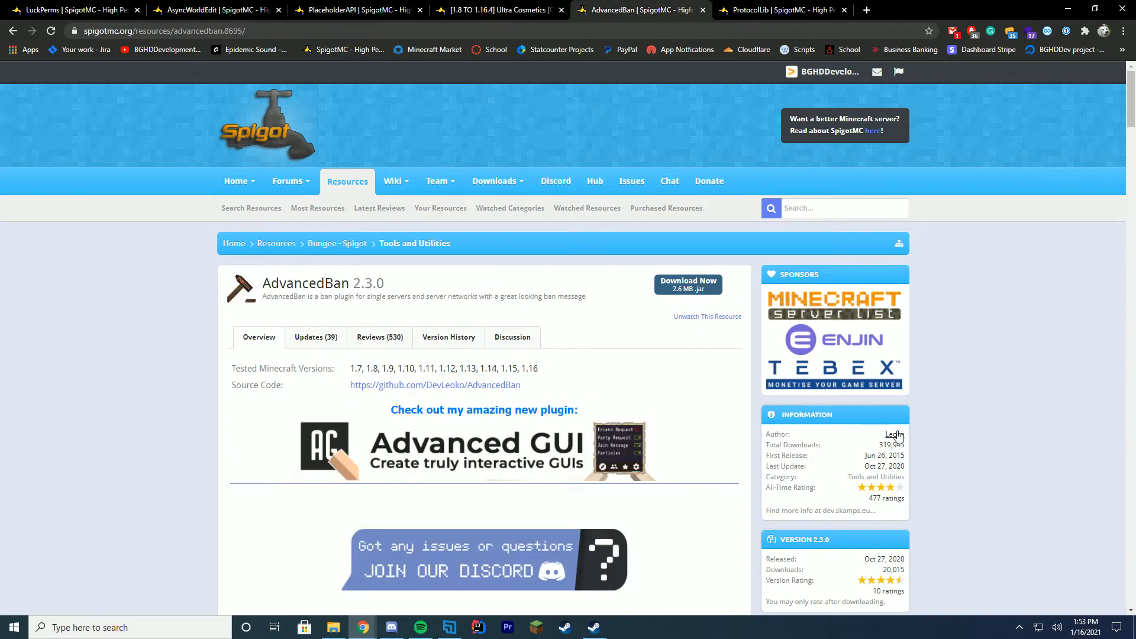
- Read through the AdvancedBan description down to the Webpanel section
scroll("down", 3)
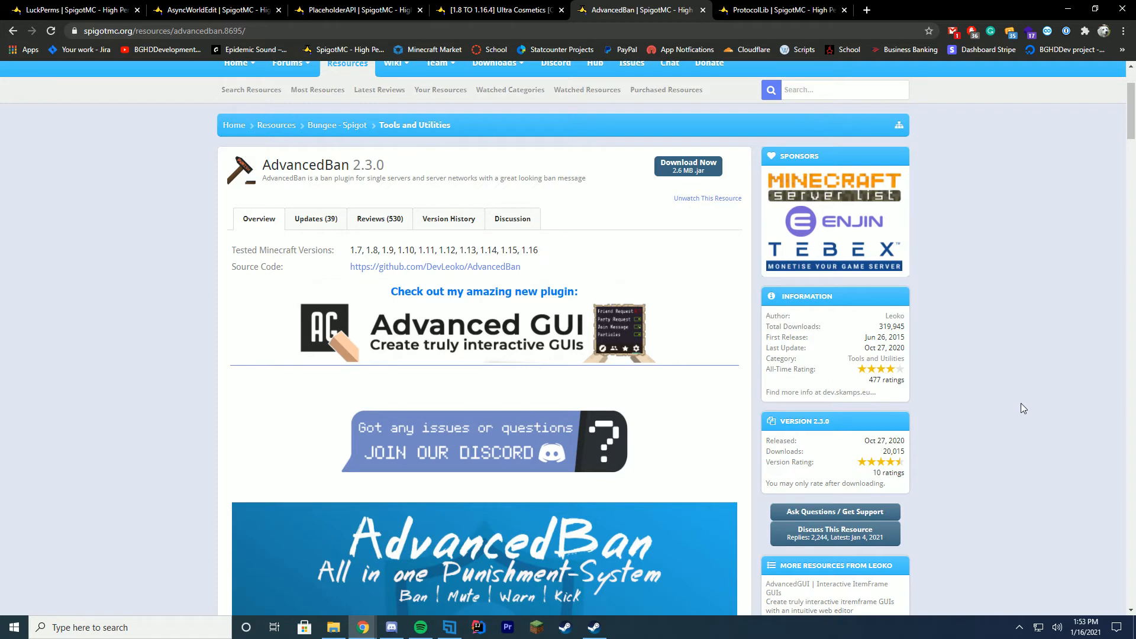
scroll("down", 3)
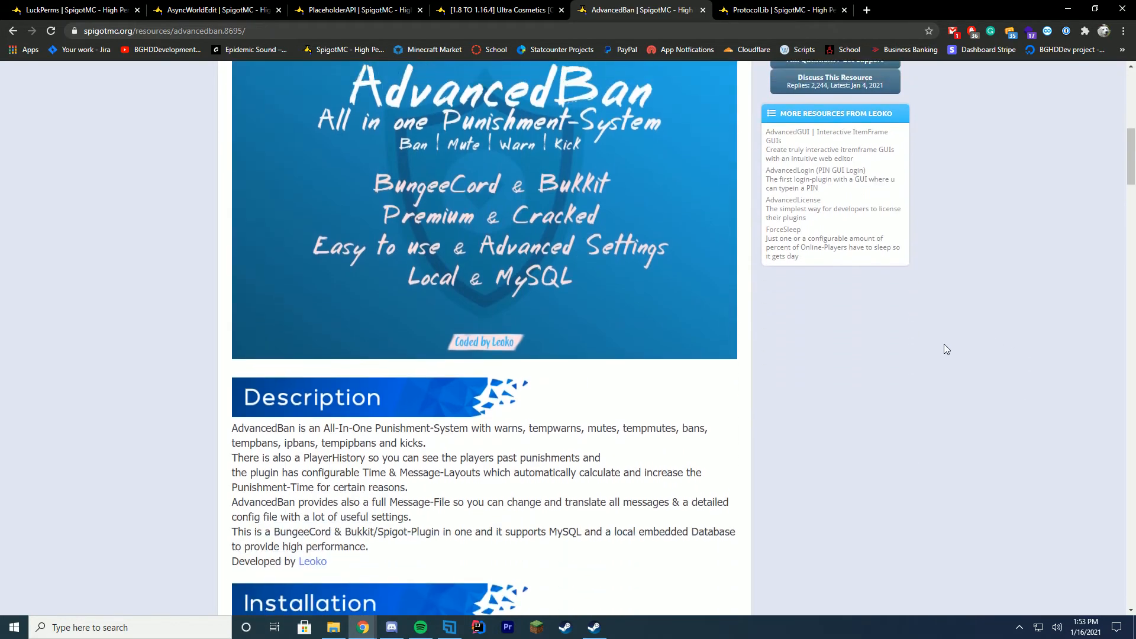
scroll("up", 3)
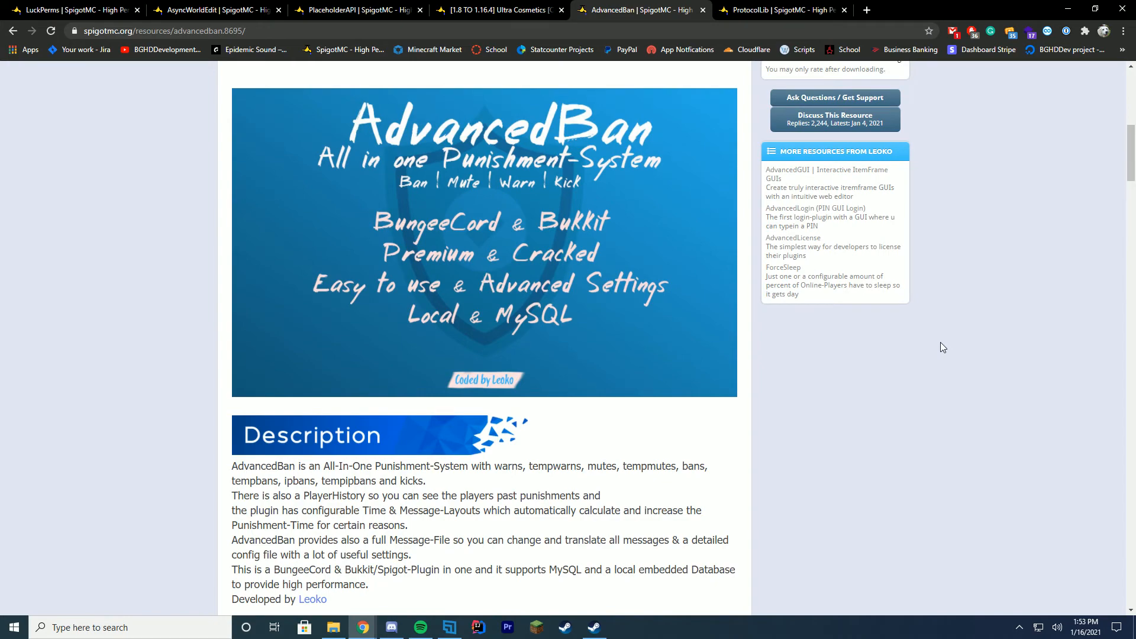
scroll("down", 3)
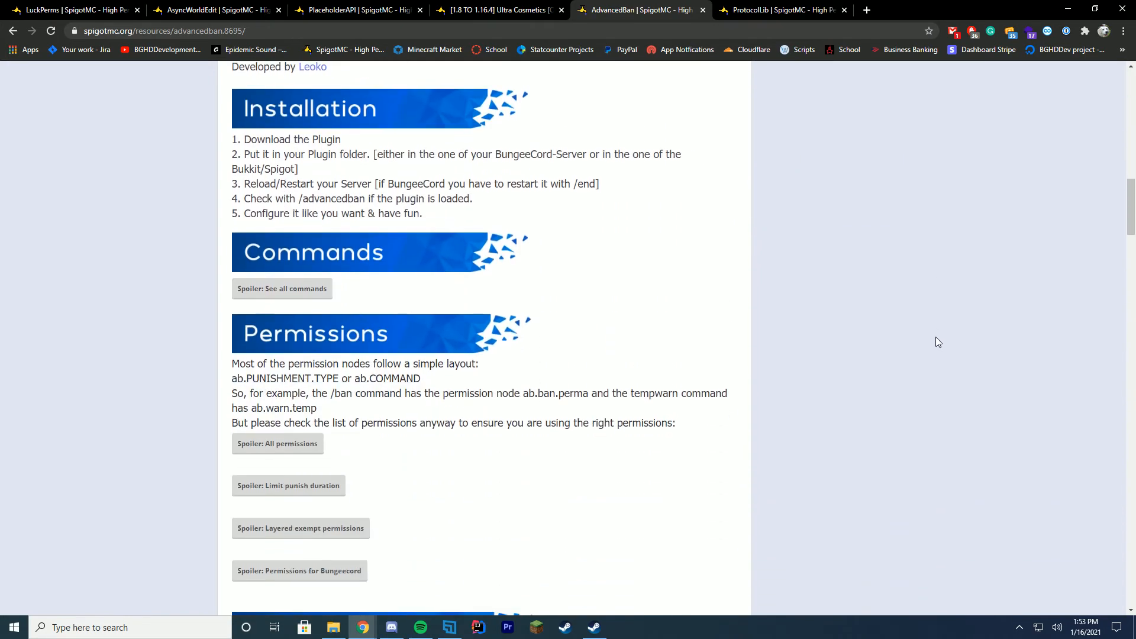
scroll("down", 3)
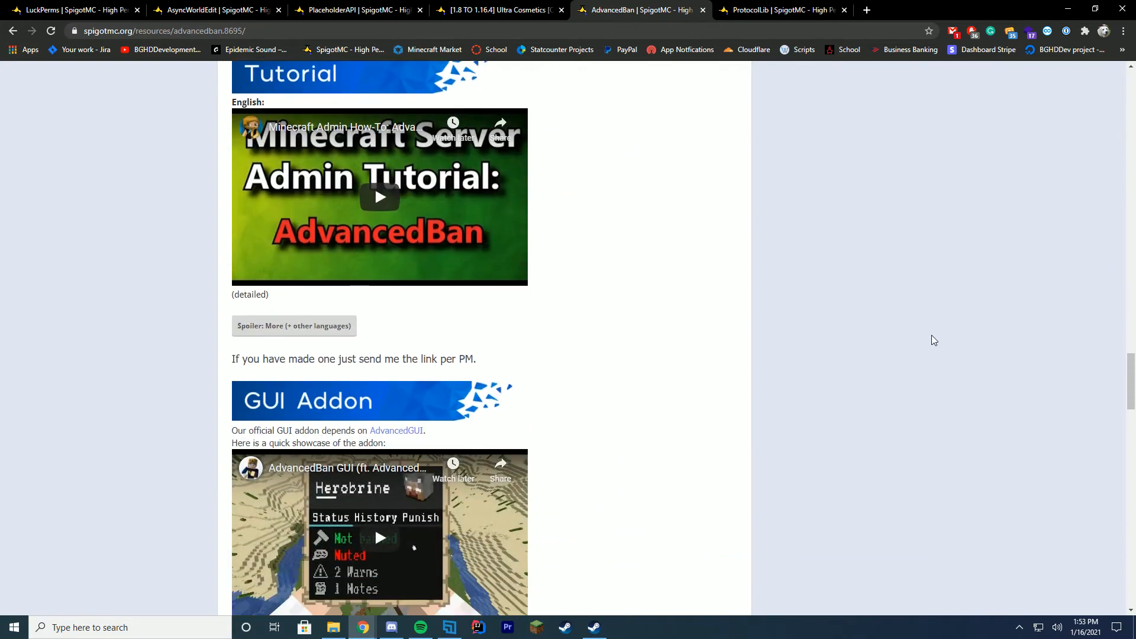
scroll("down", 3)
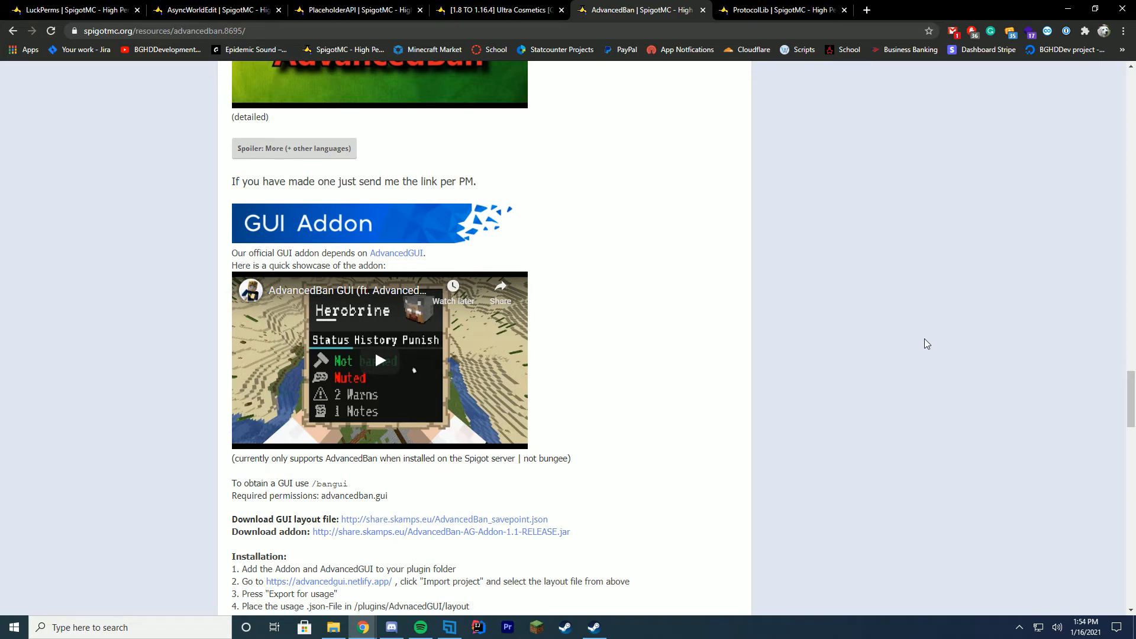
mouse_move(591, 211)
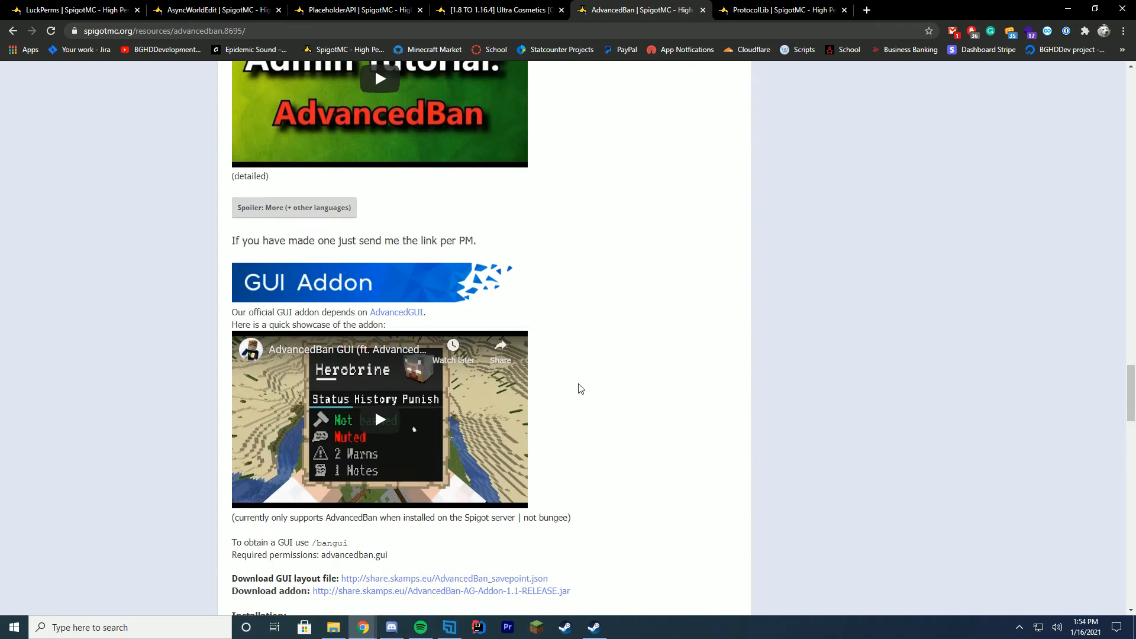
scroll("up", 3)
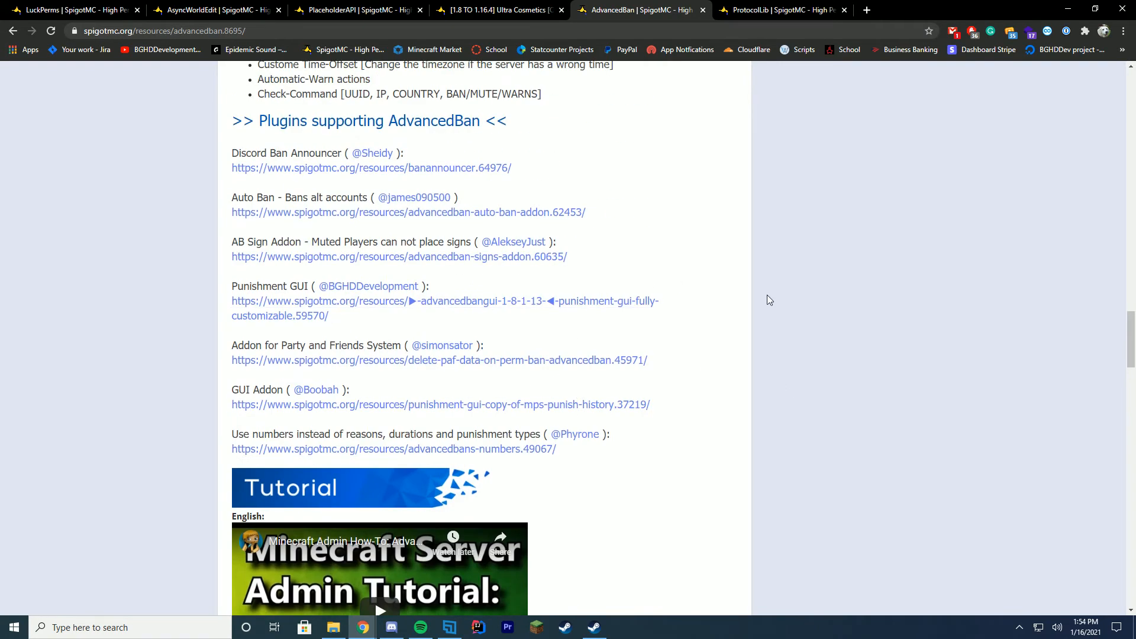
mouse_move(760, 355)
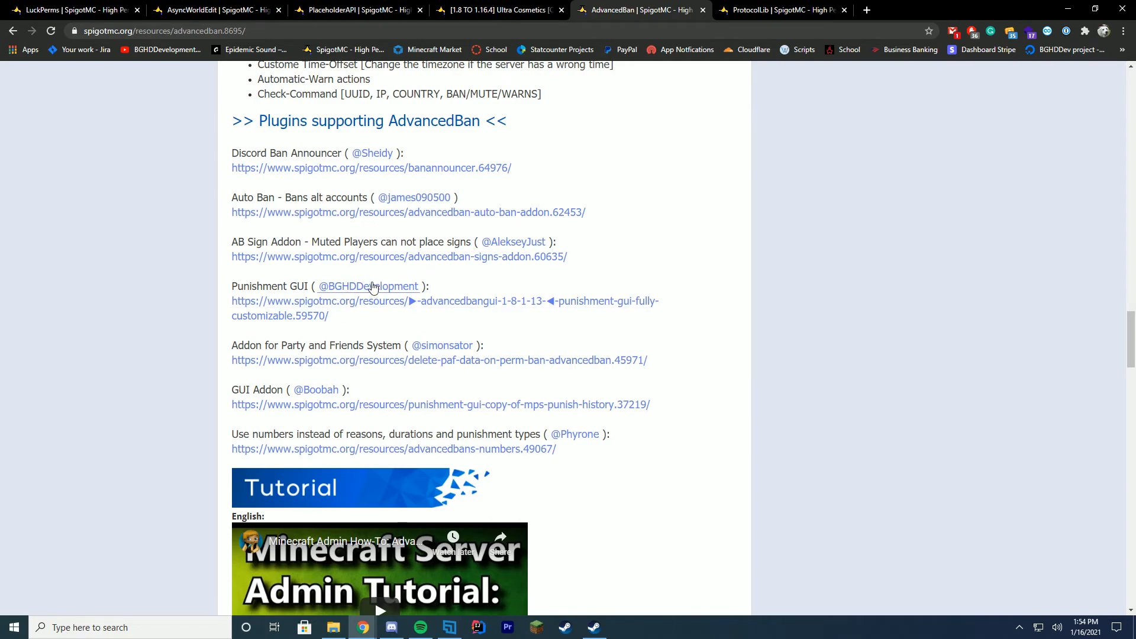
scroll("down", 3)
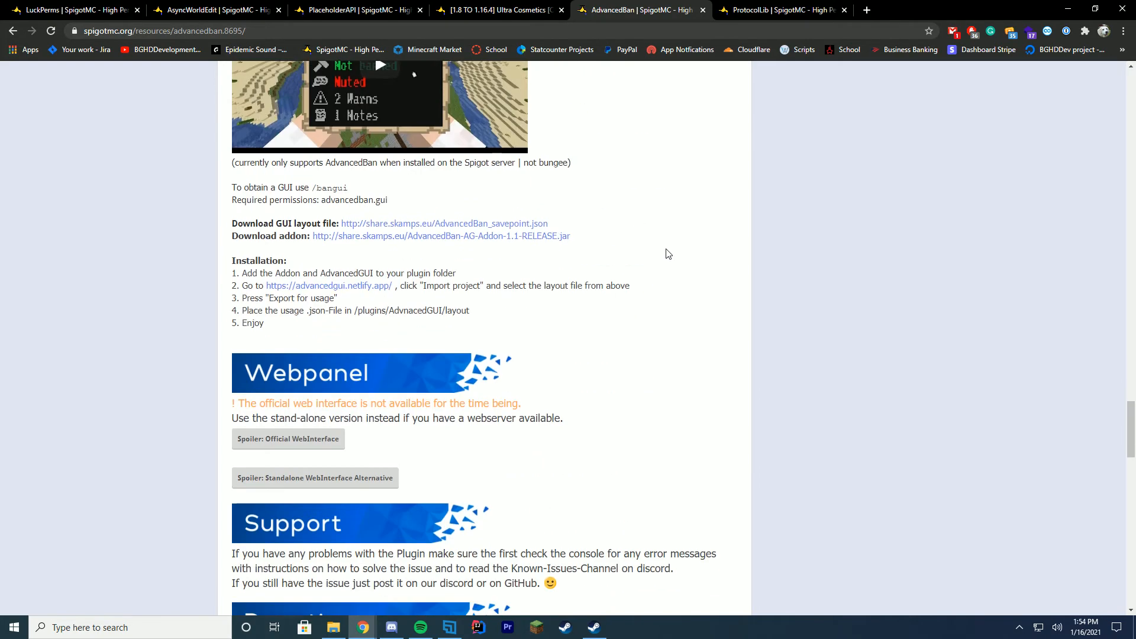
scroll("down", 3)
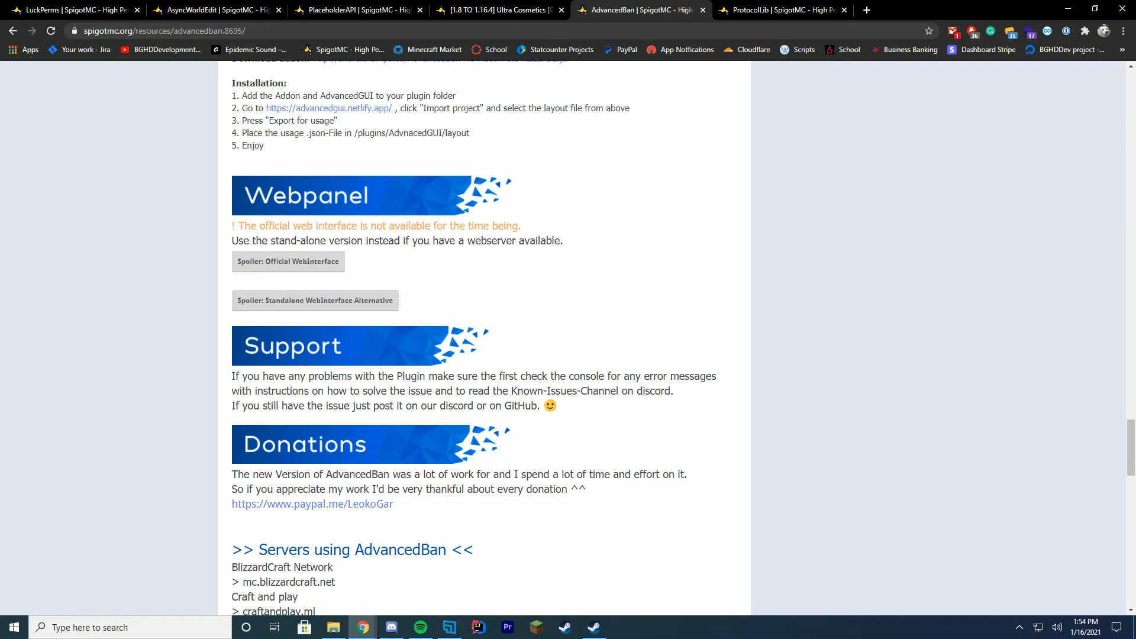
- Expand and collapse the official web interface spoiler, finish the page, then switch to ProtocolLib 4.5.1
left_click(287, 262)
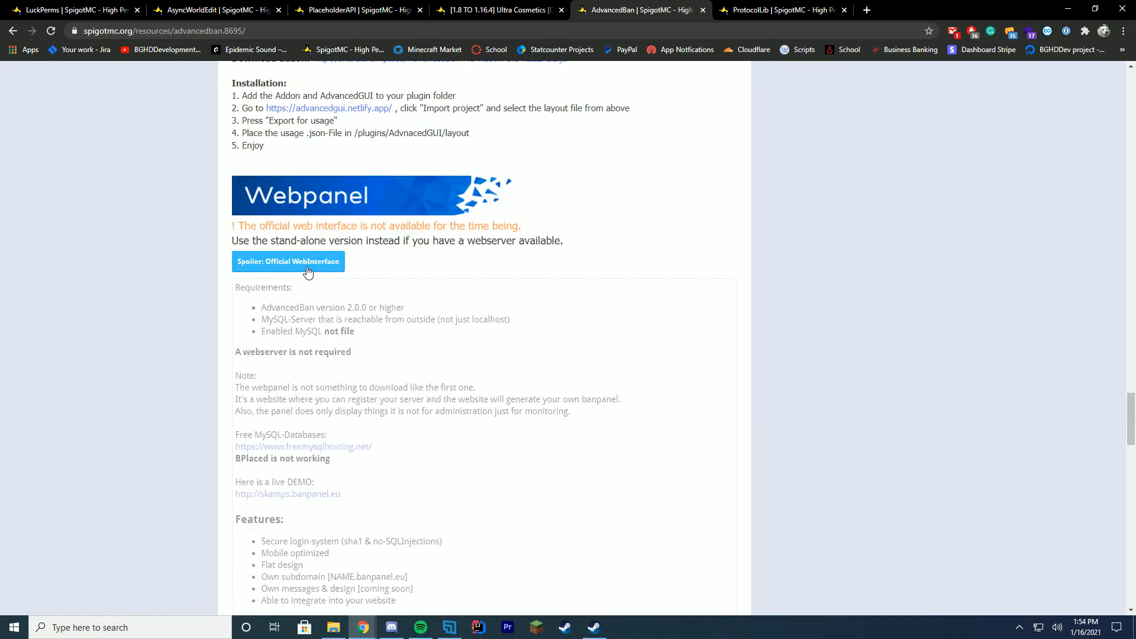
left_click(288, 260)
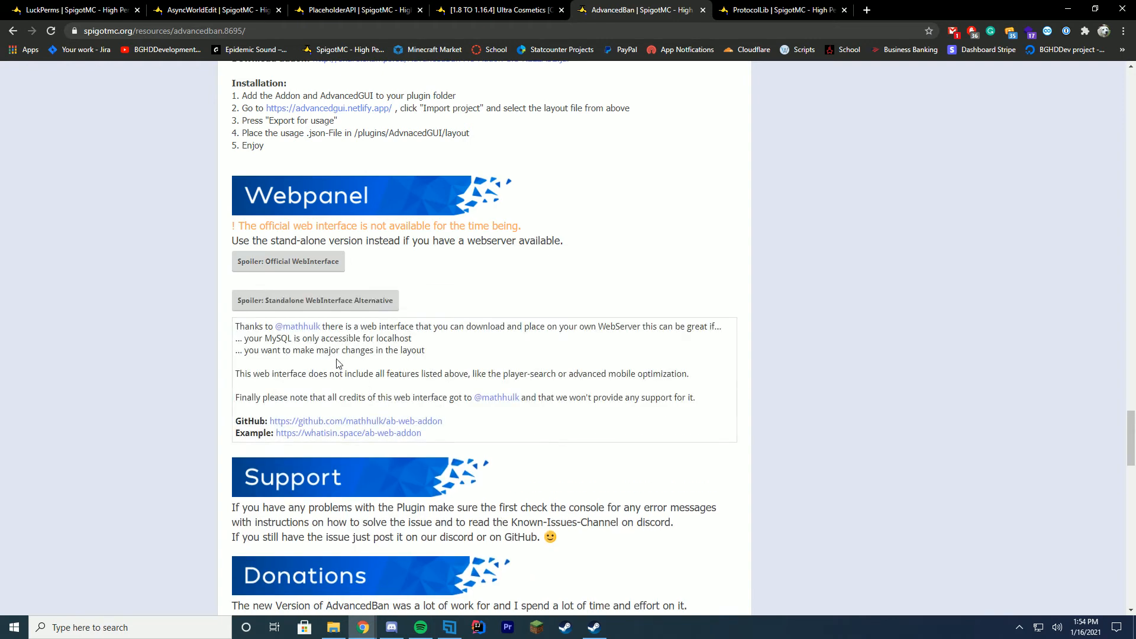
scroll("down", 3)
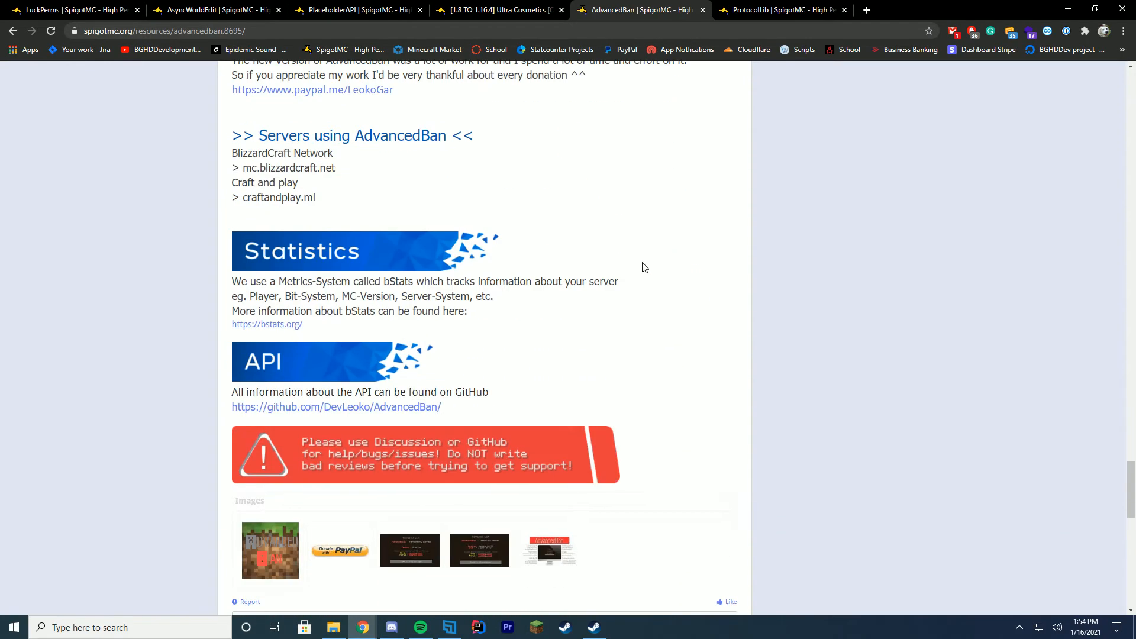
scroll("down", 3)
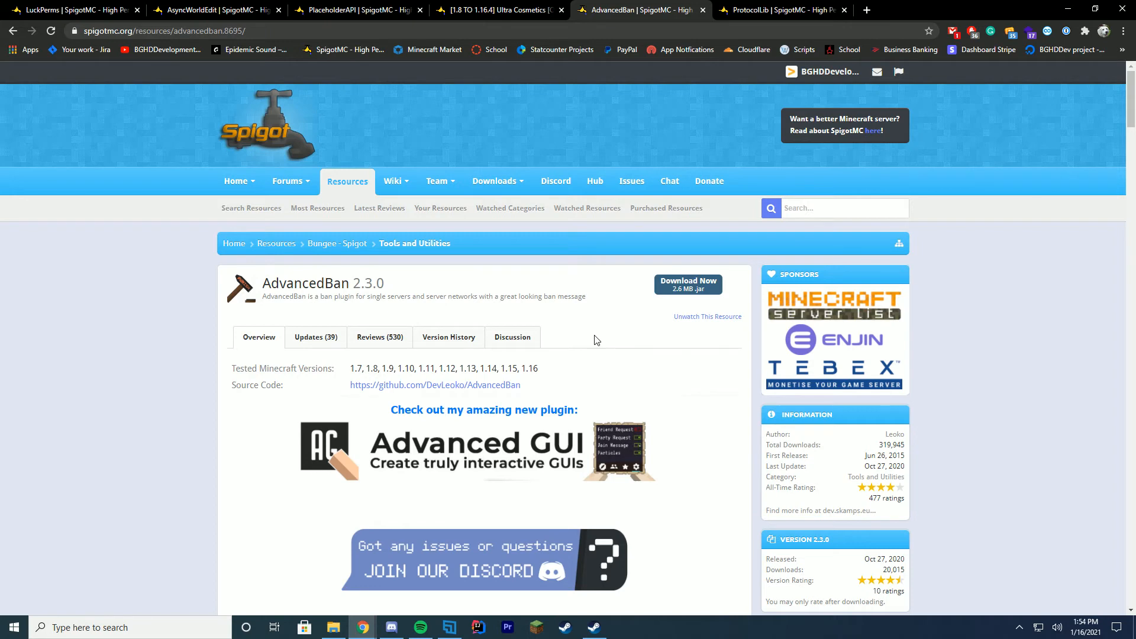
left_click(779, 10)
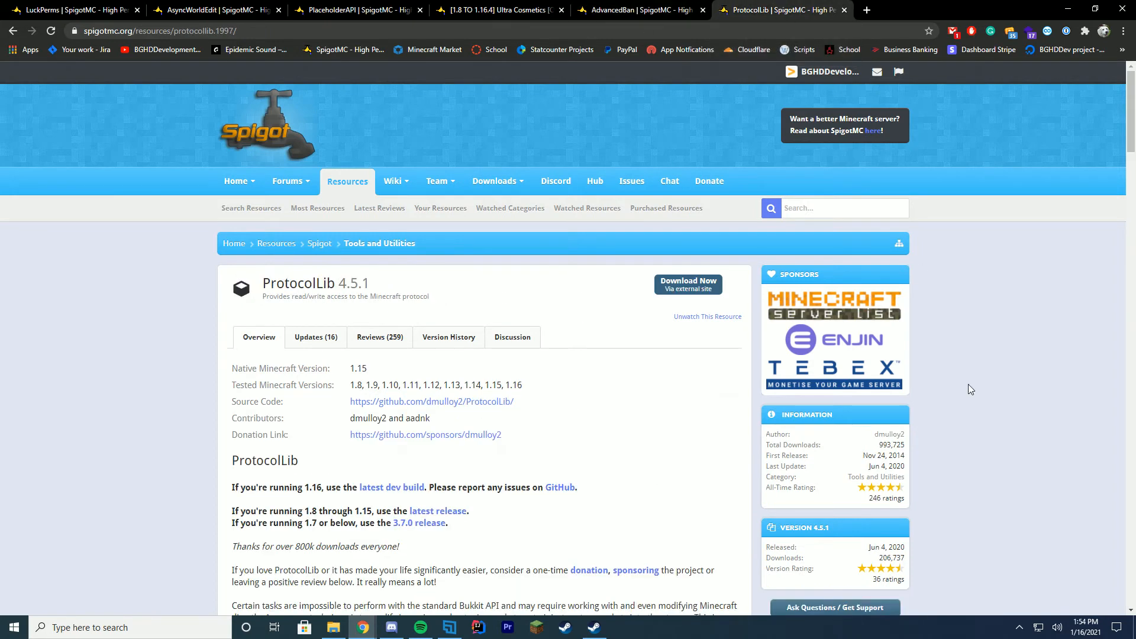
- Read the ProtocolLib overview past the Maven, Commands, Configuration and Donations sections
scroll("down", 3)
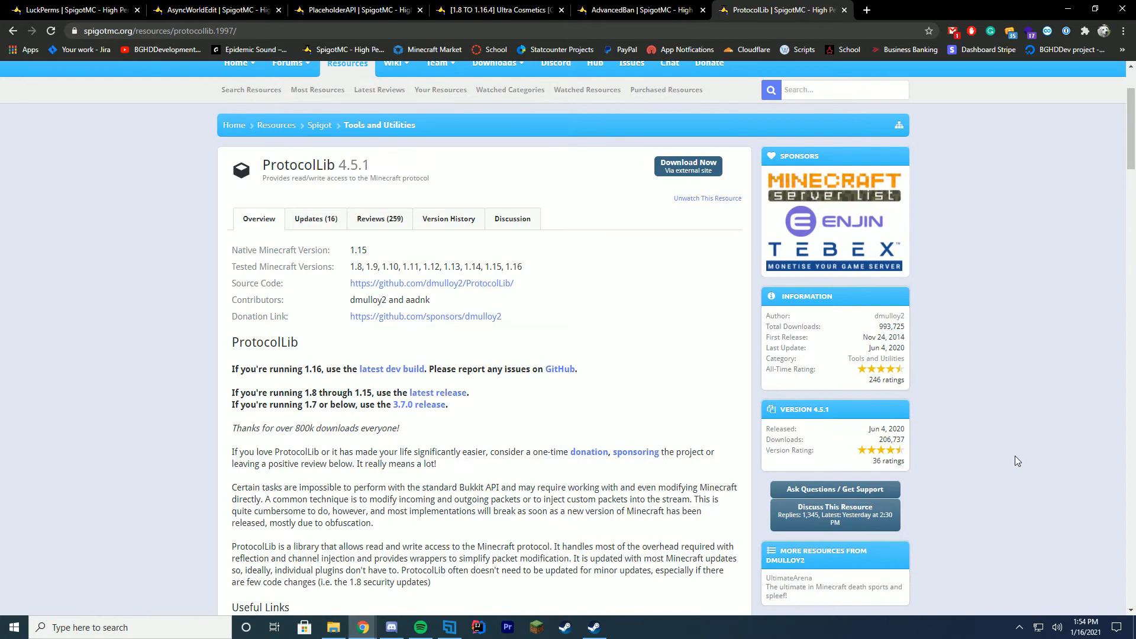
mouse_move(1008, 460)
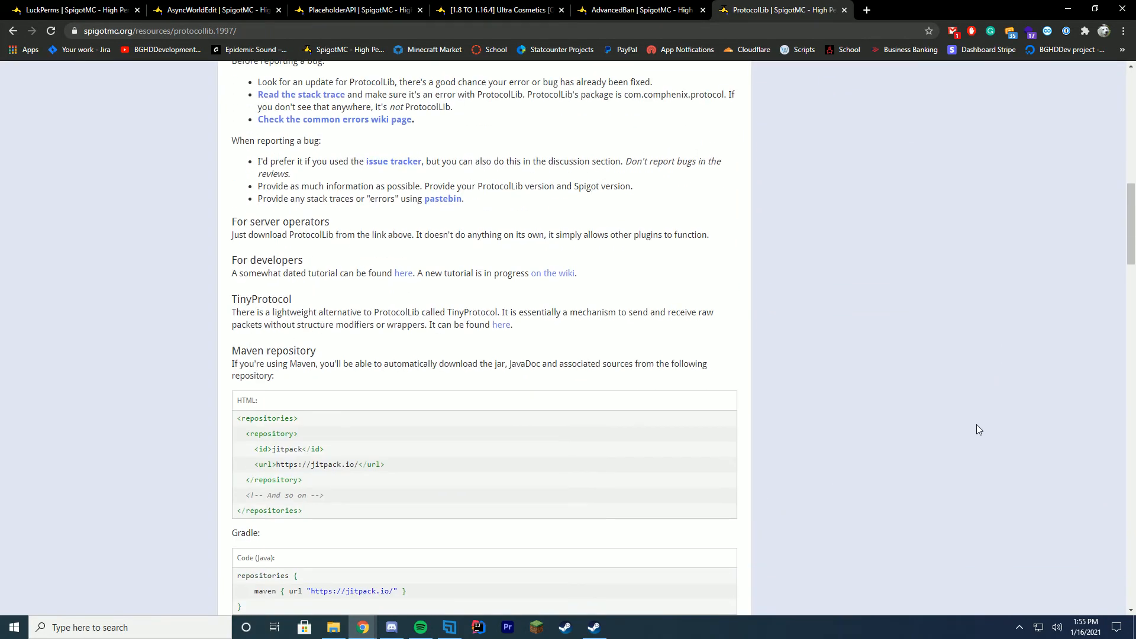
scroll("down", 3)
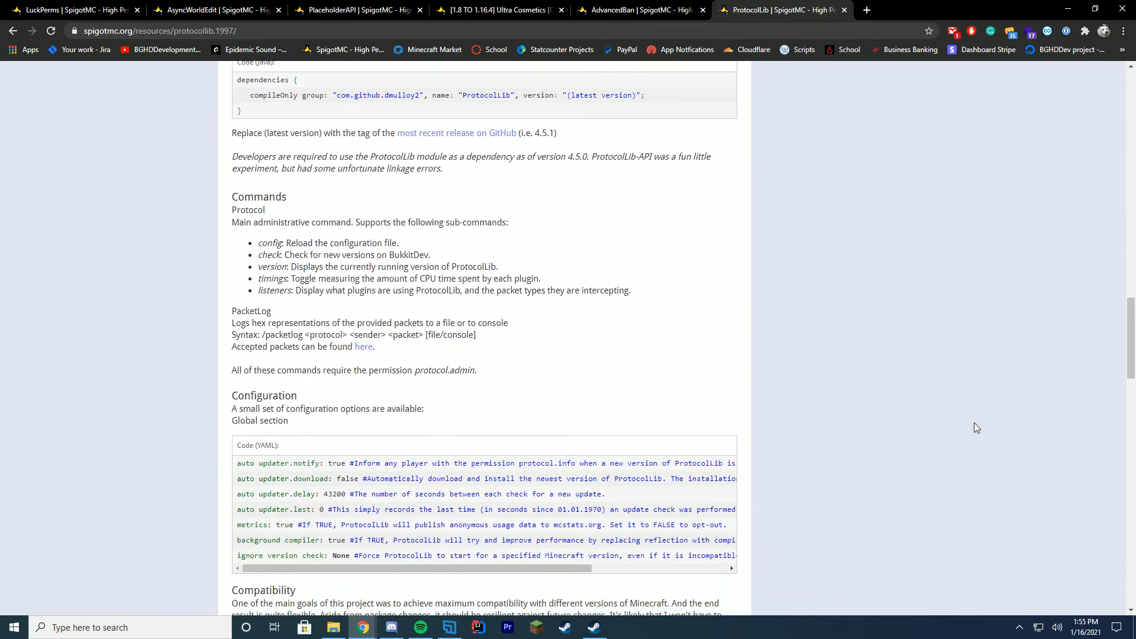
scroll("down", 3)
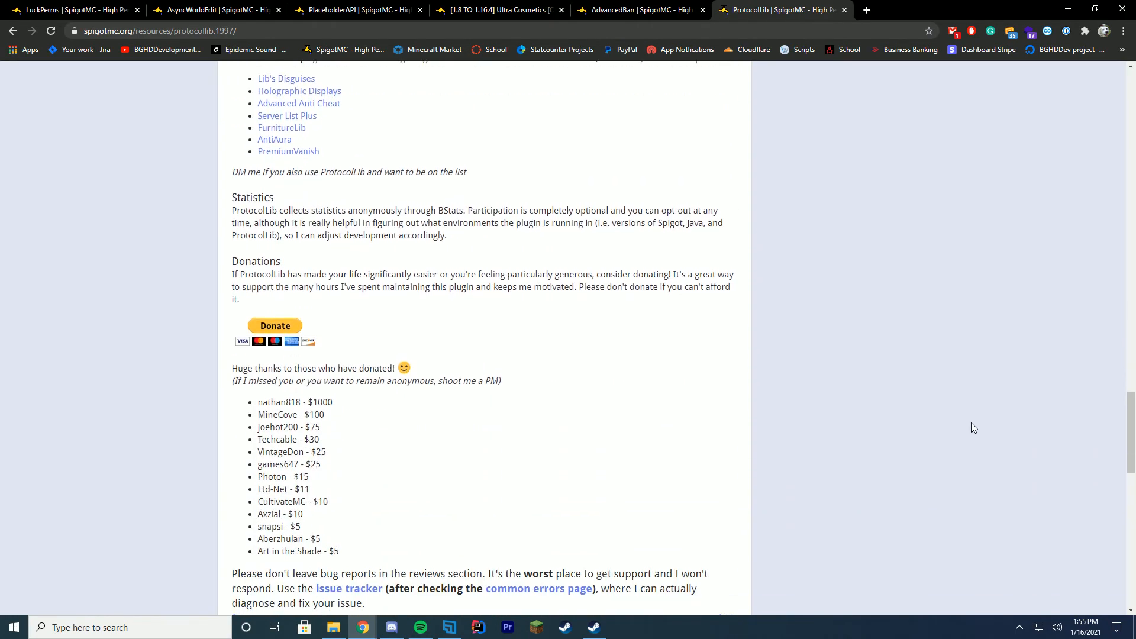
mouse_move(970, 430)
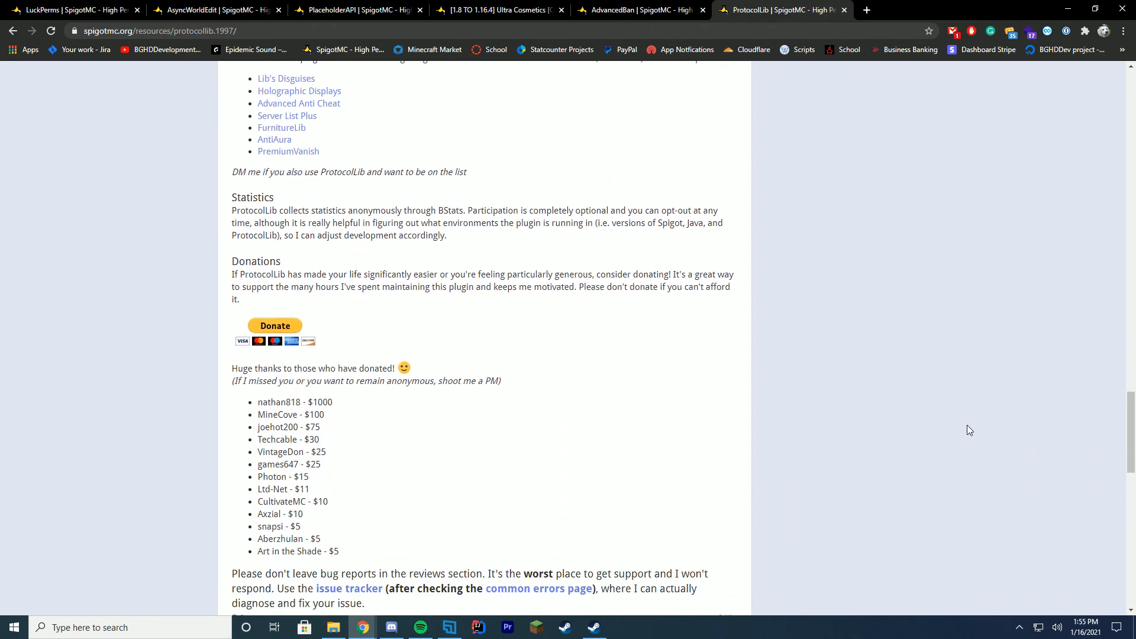
mouse_move(955, 431)
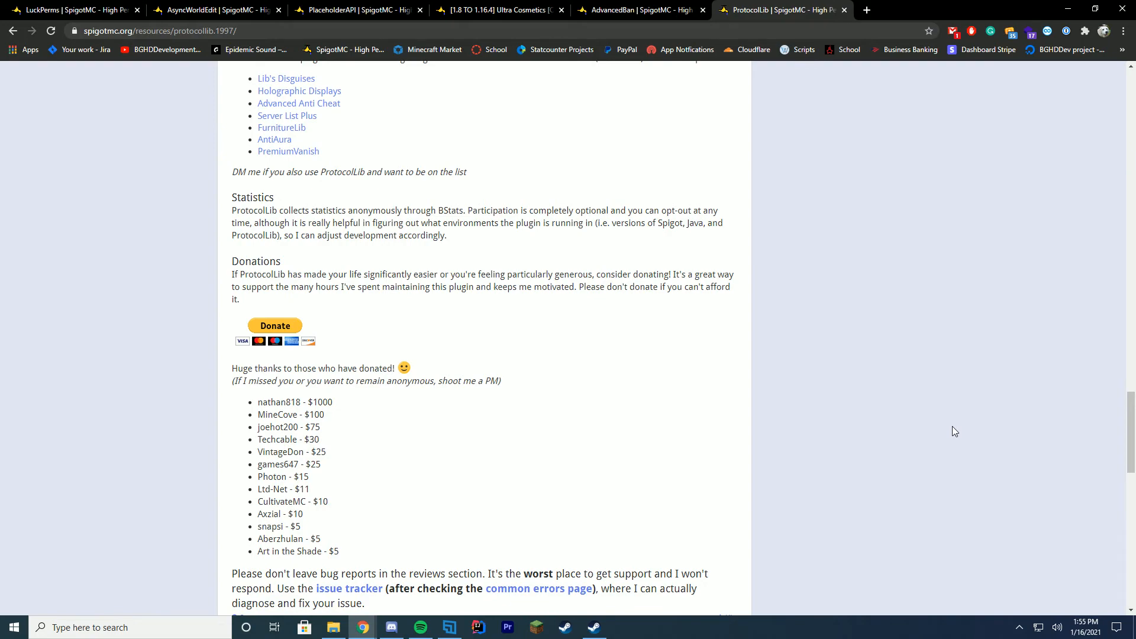
scroll("down", 3)
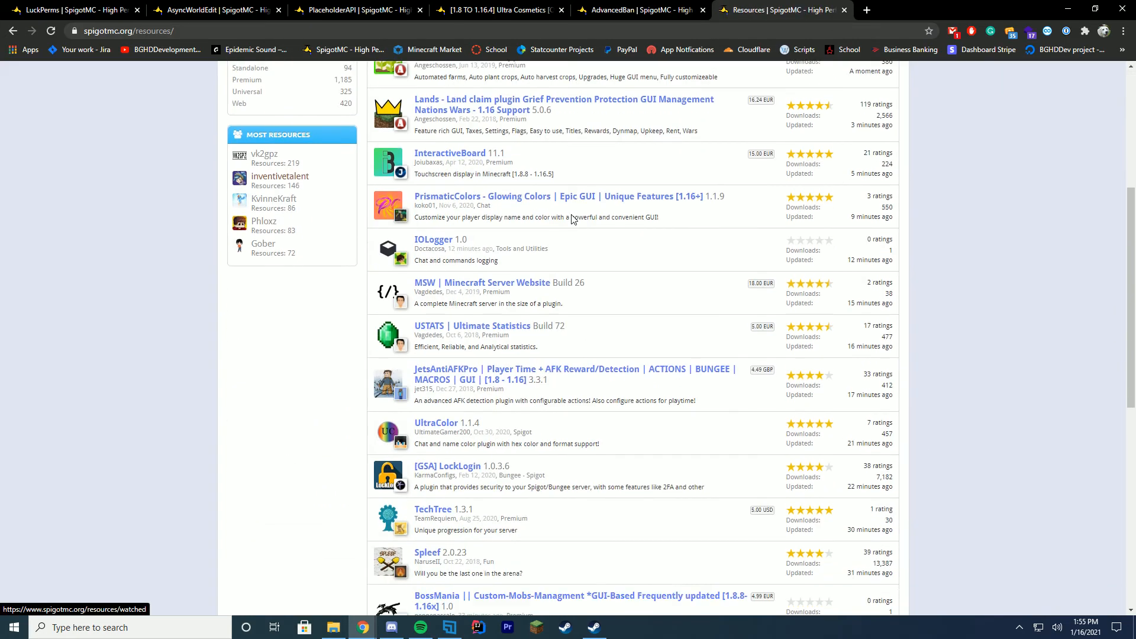
- Filter the resources listing to the Spigot category and scroll to its pagination showing 2386 pages
scroll("down", 3)
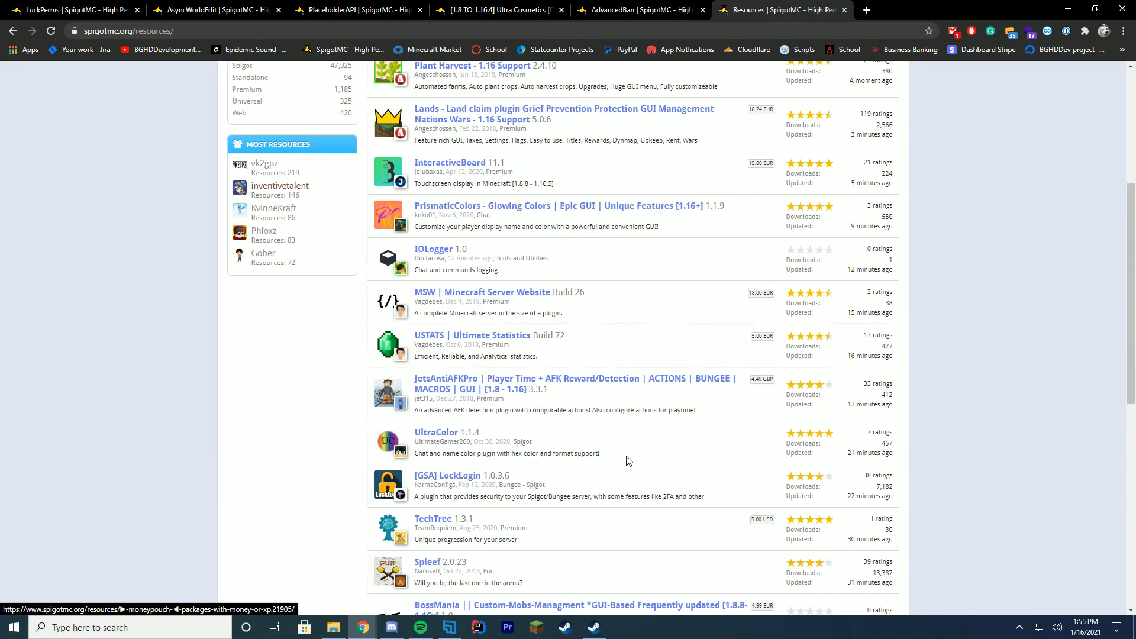
scroll("up", 3)
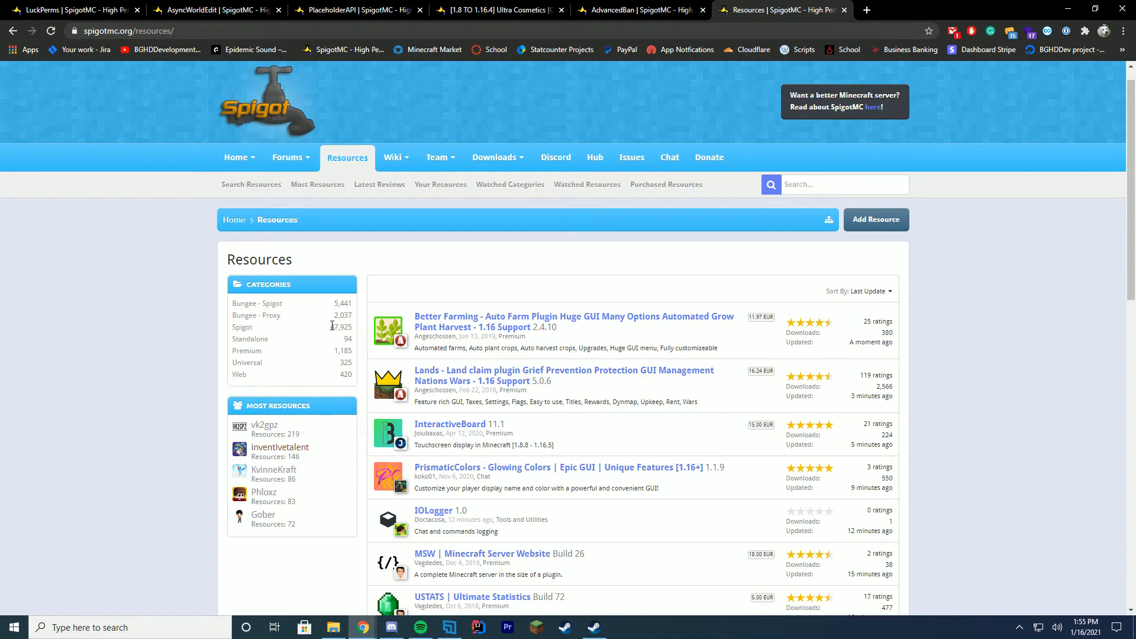
left_click(242, 327)
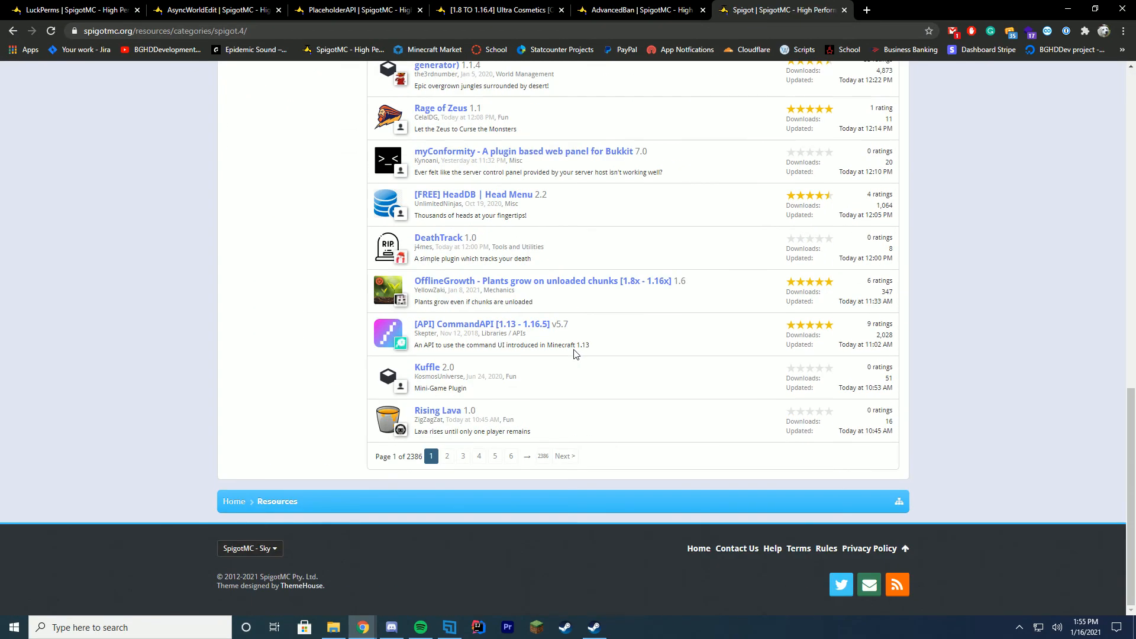
mouse_move(576, 382)
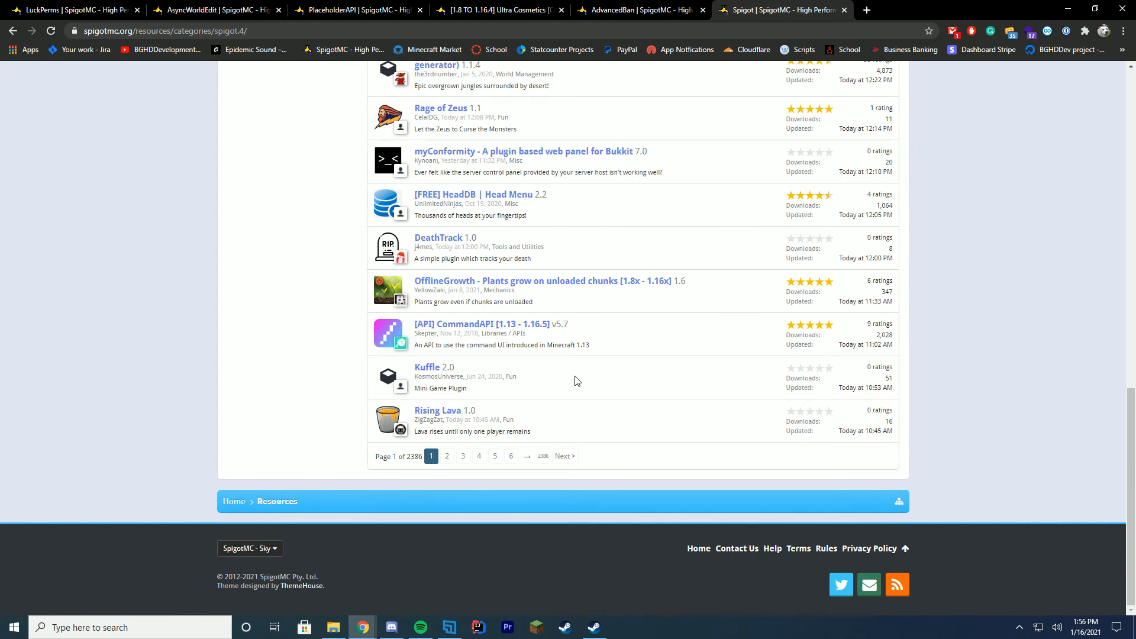
mouse_move(726, 432)
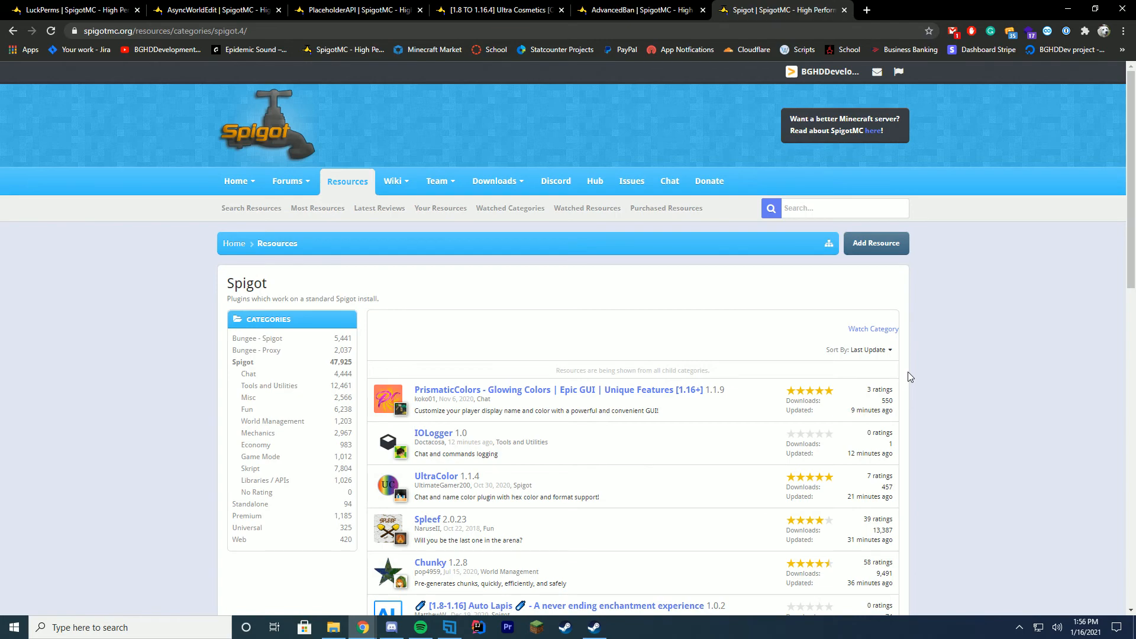
scroll("down", 3)
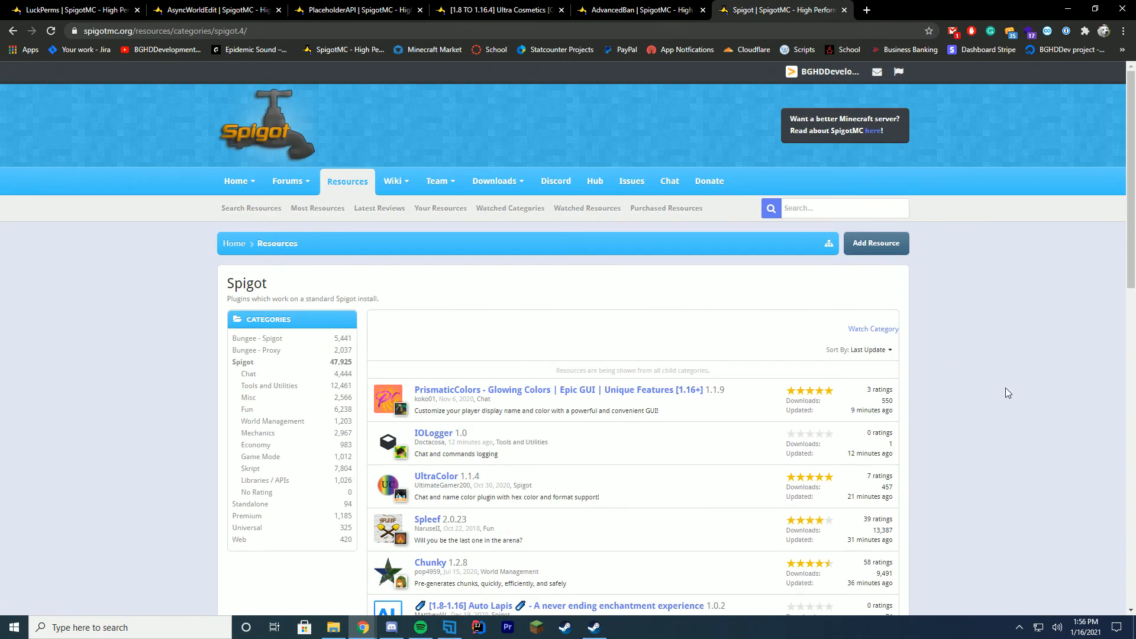
mouse_move(1018, 392)
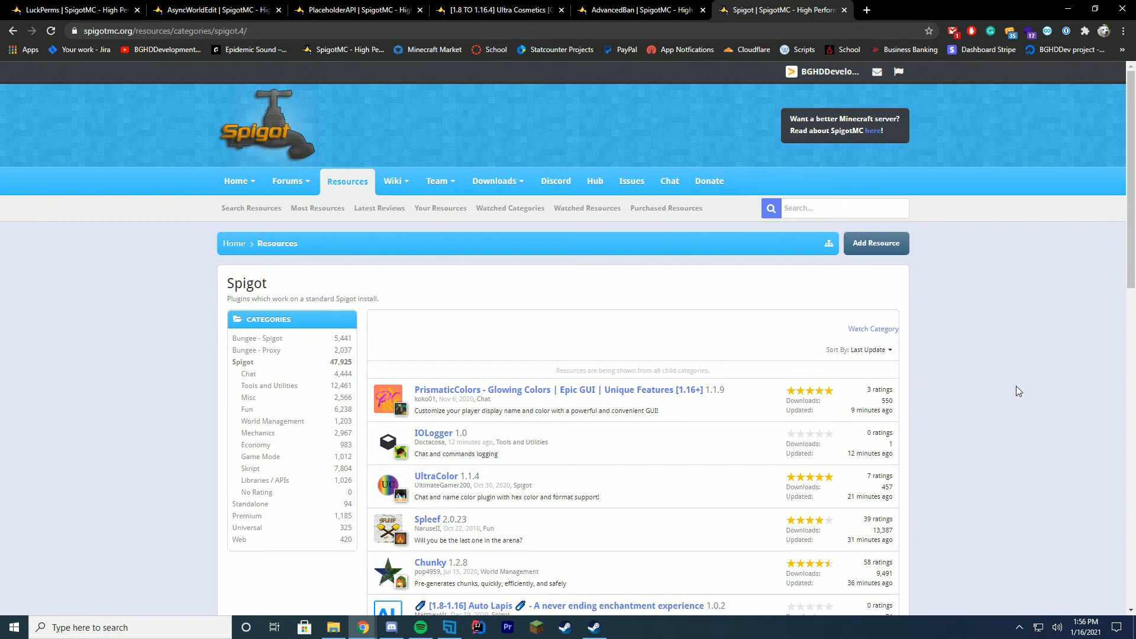
scroll("down", 3)
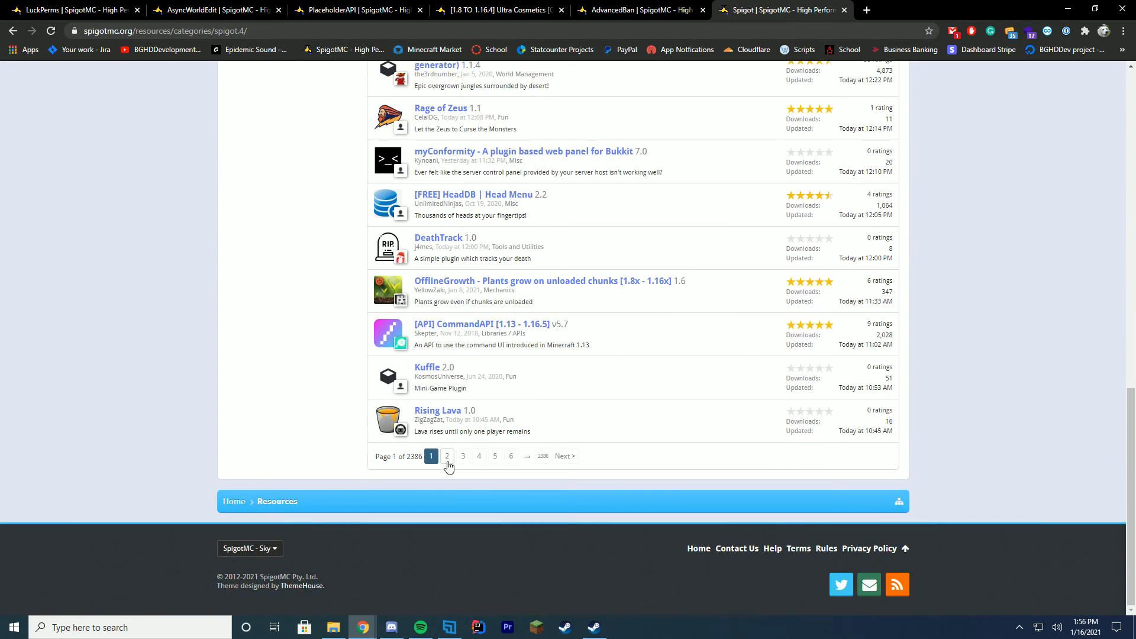
- Advance the Spigot listing to page 2, then on to page 4 starting with SleepNotify
left_click(447, 456)
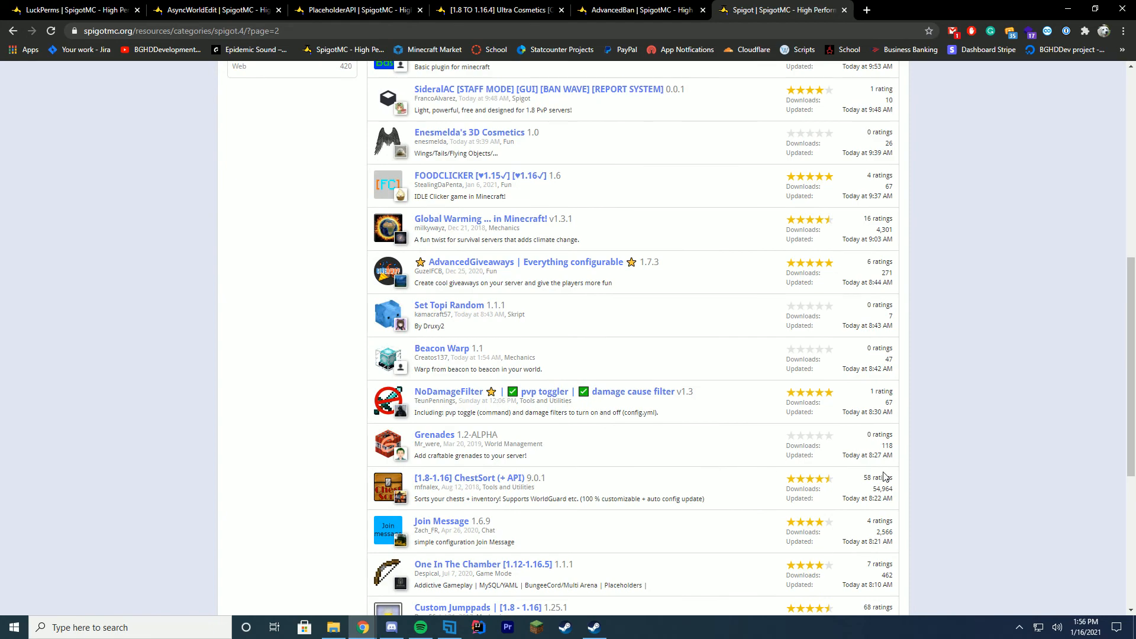
scroll("down", 3)
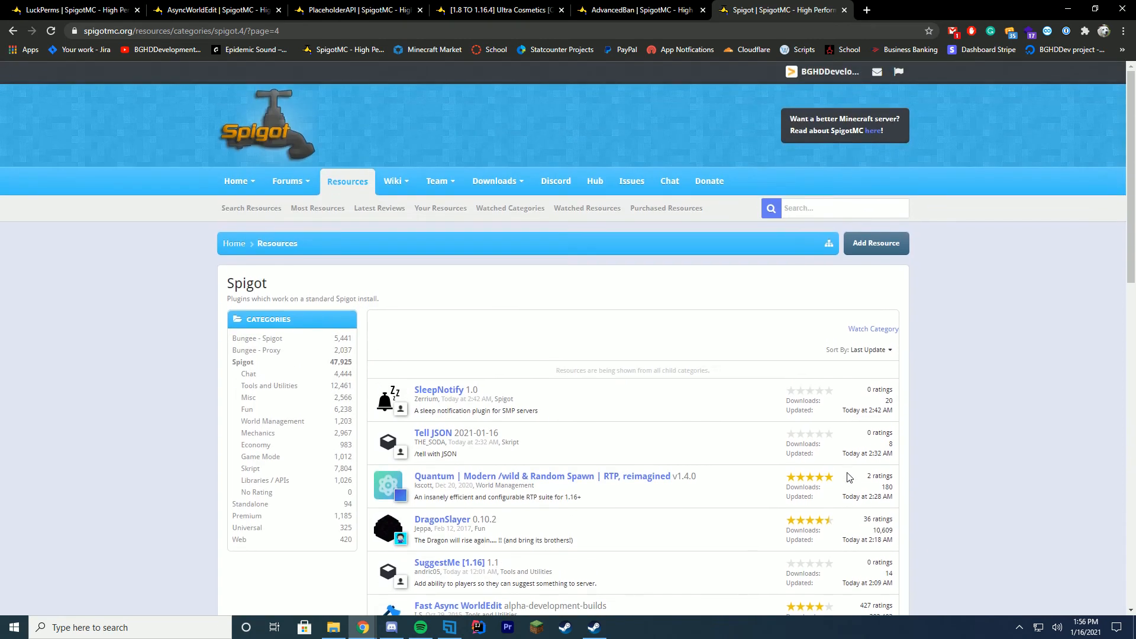
mouse_move(597, 345)
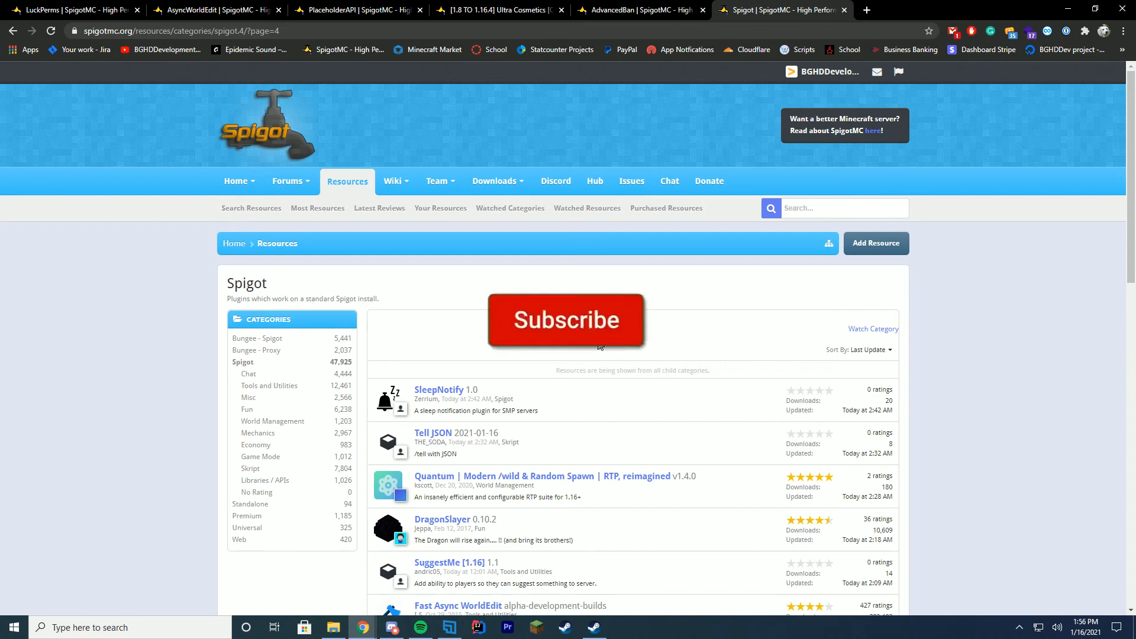
left_click(565, 320)
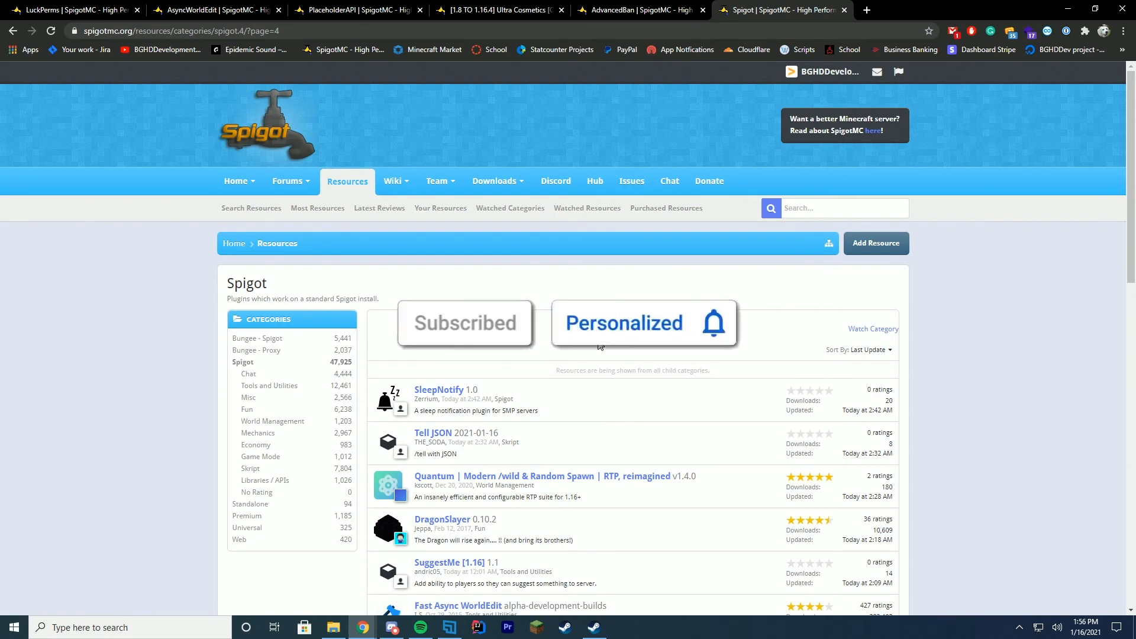